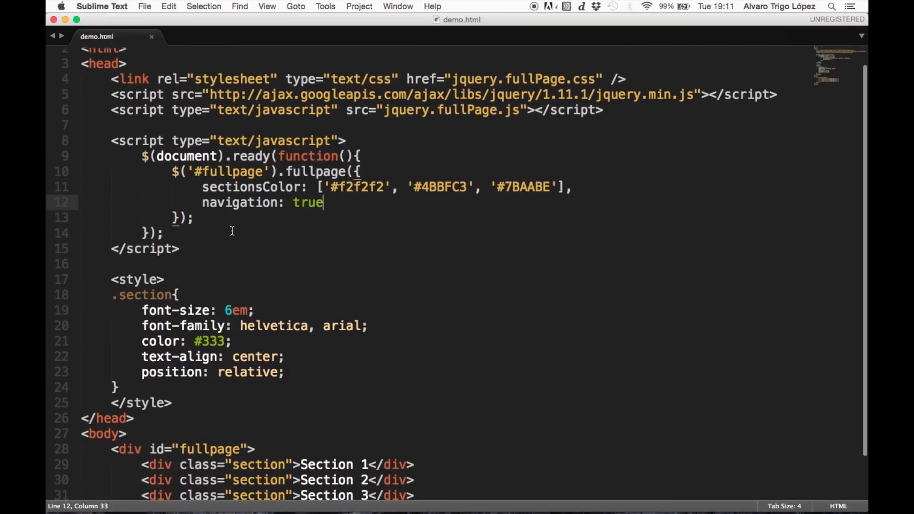
- Switch to Chrome to preview demo.html showing Section 1 with navigation dots
key("cmd+tab")
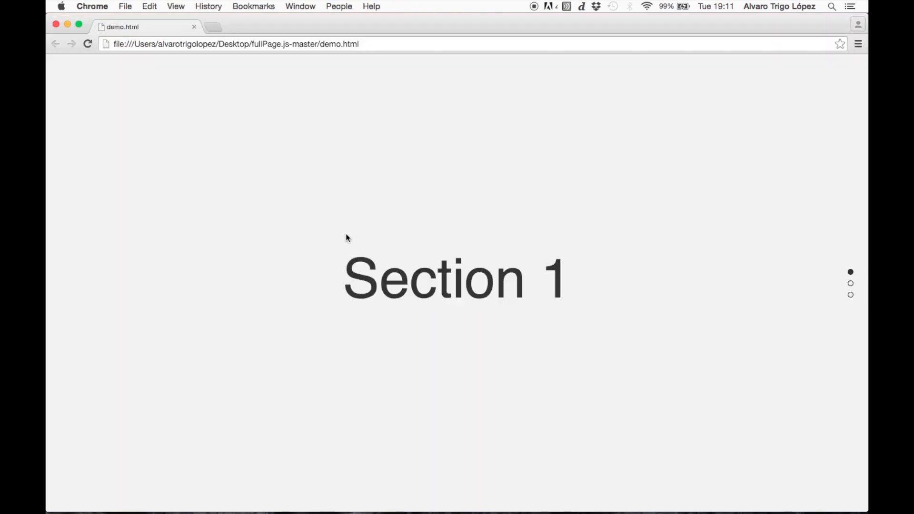
- Scroll the demo from Section 1 down to the turquoise Section 2
scroll("down", 3)
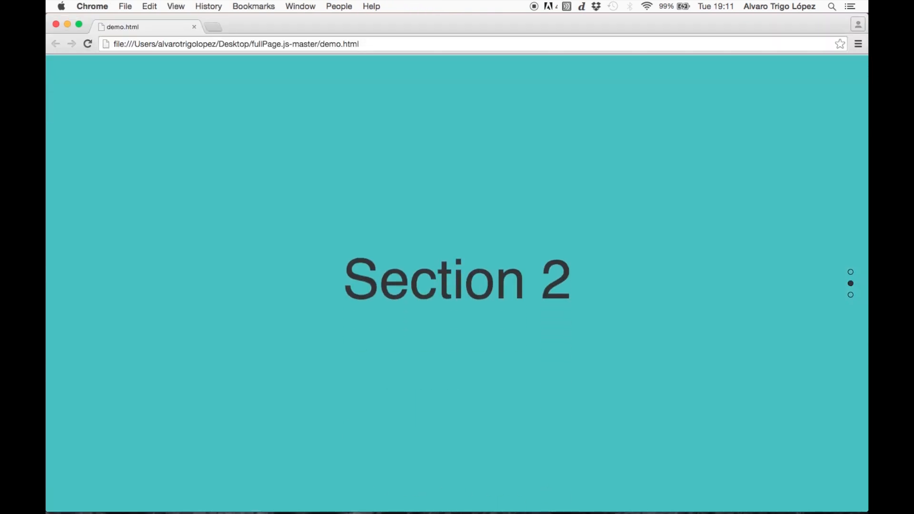
scroll("down", 3)
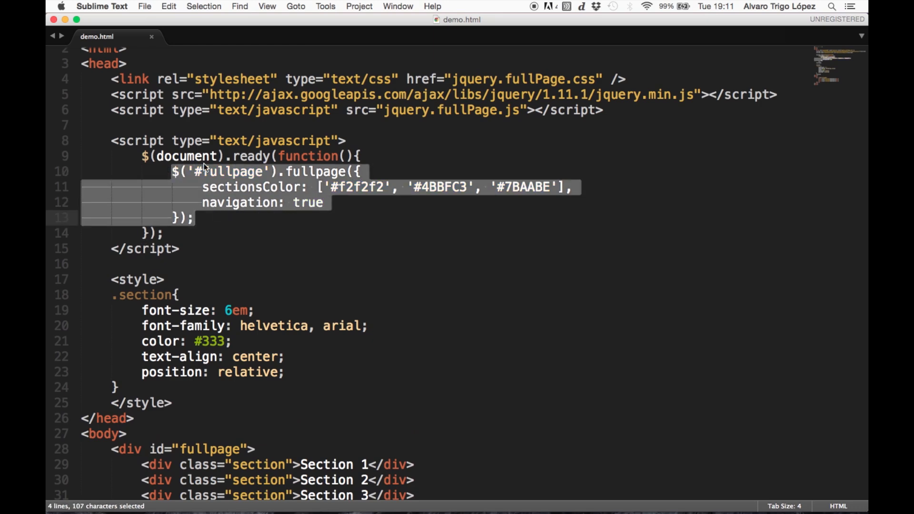
- Type afterRender: function(){ } after navigation: true in the fullPage options
left_click(360, 156)
type(",")
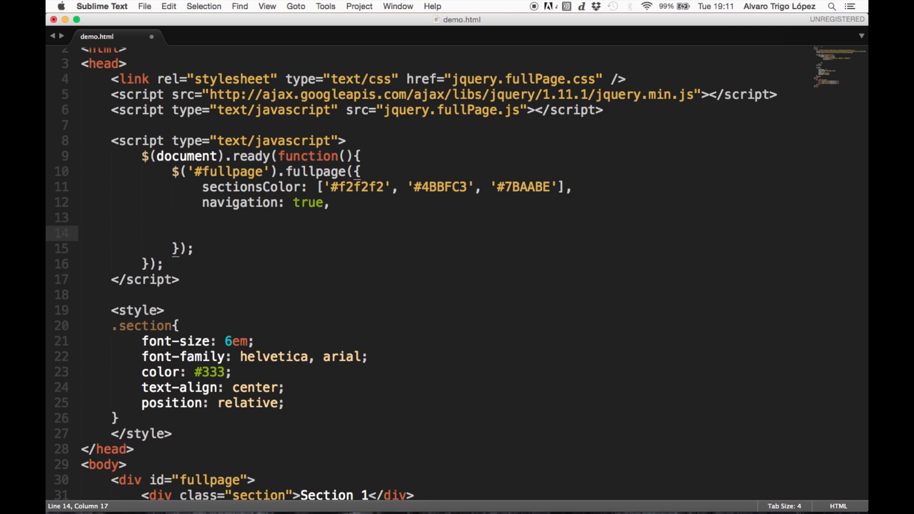
type("afterRe")
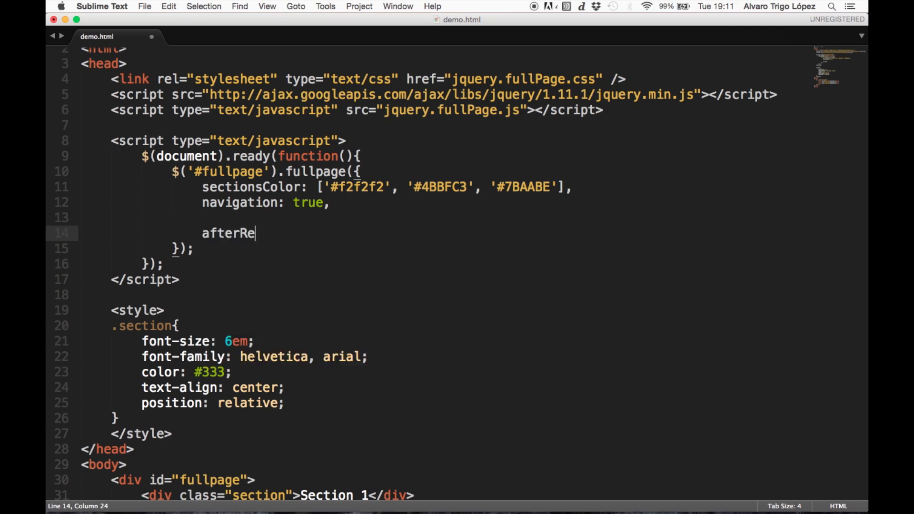
type("nder: function)")
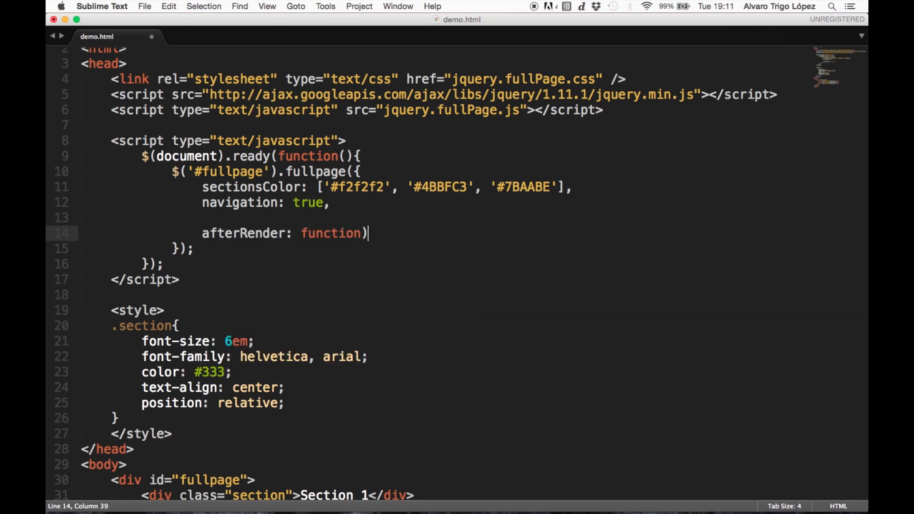
type("(){")
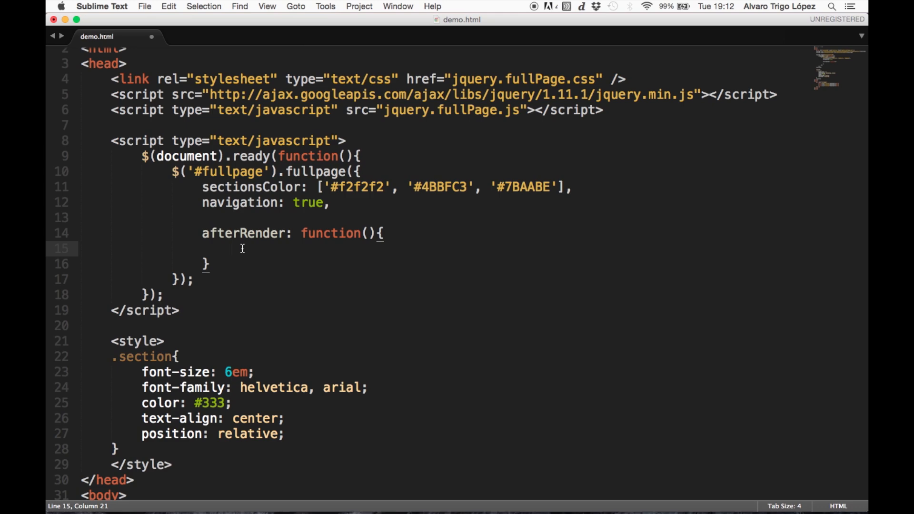
- Type setInterval(function(){ }, 1500); inside the afterRender callback
type("s")
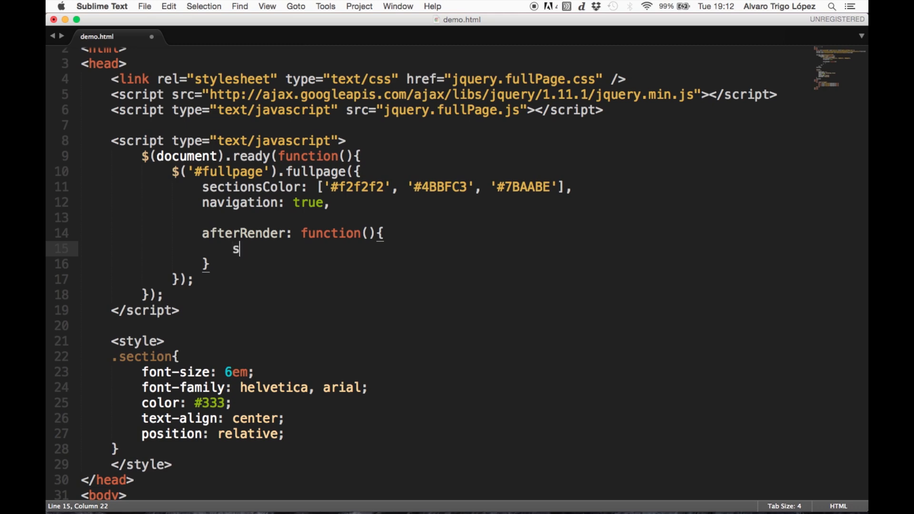
type("etInterval")
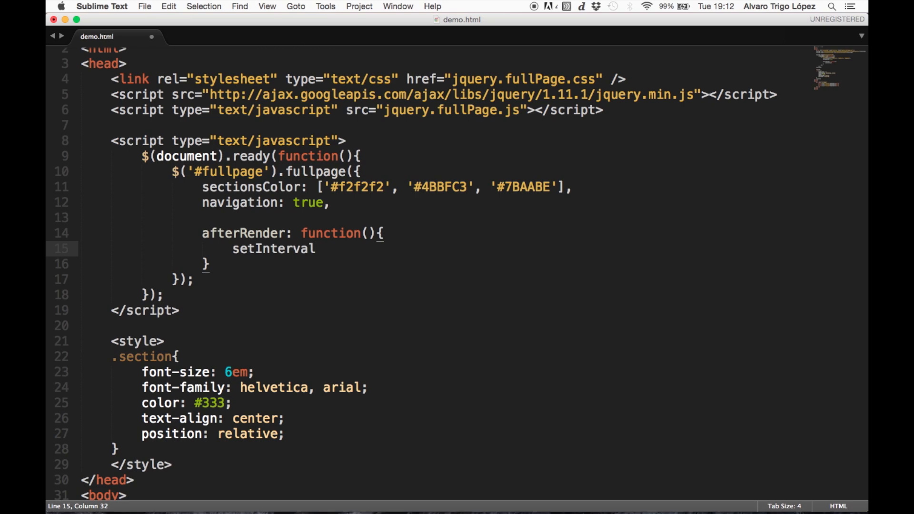
type("(function)")
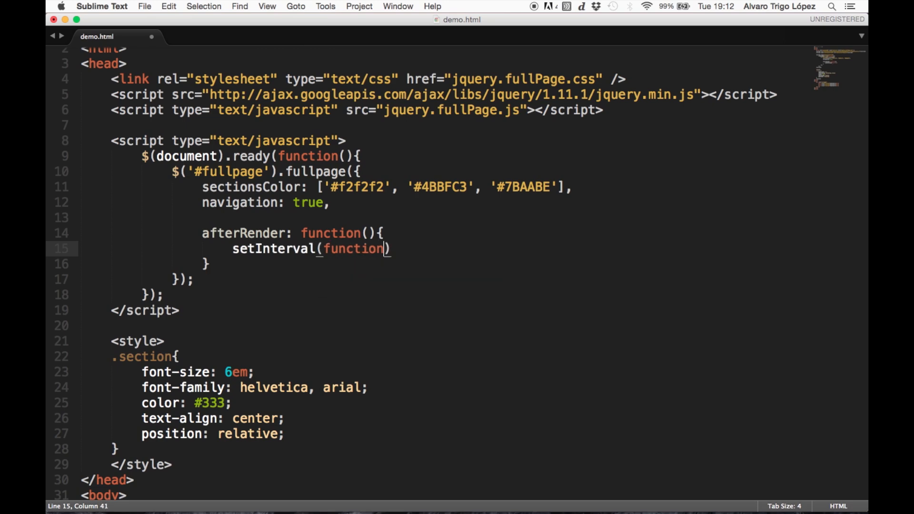
type("(){")
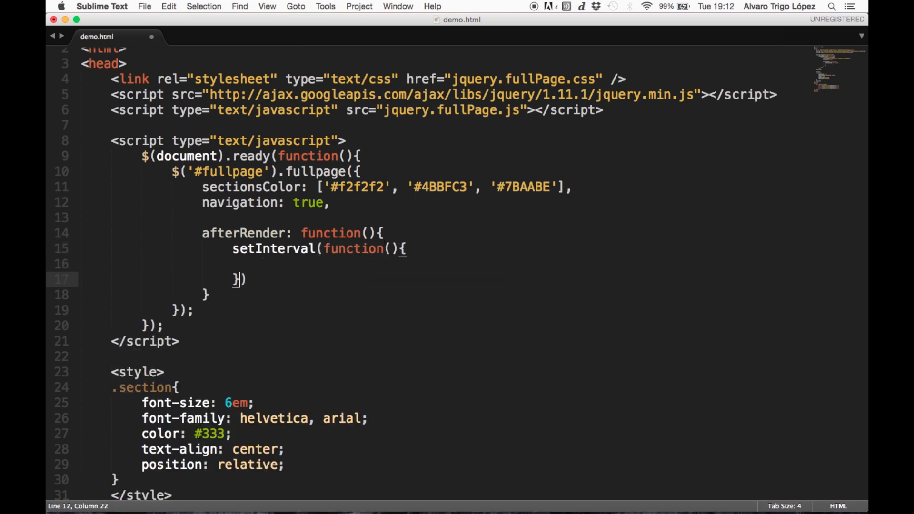
type(", 100")
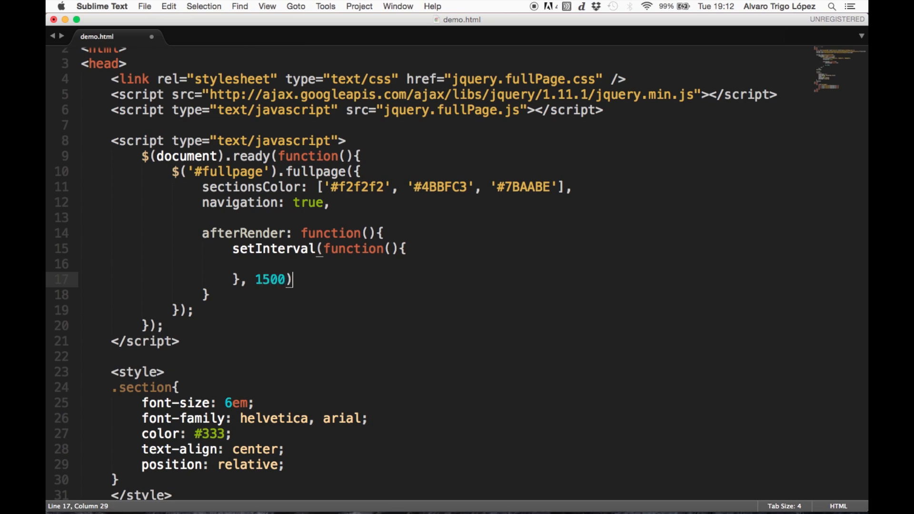
type(";")
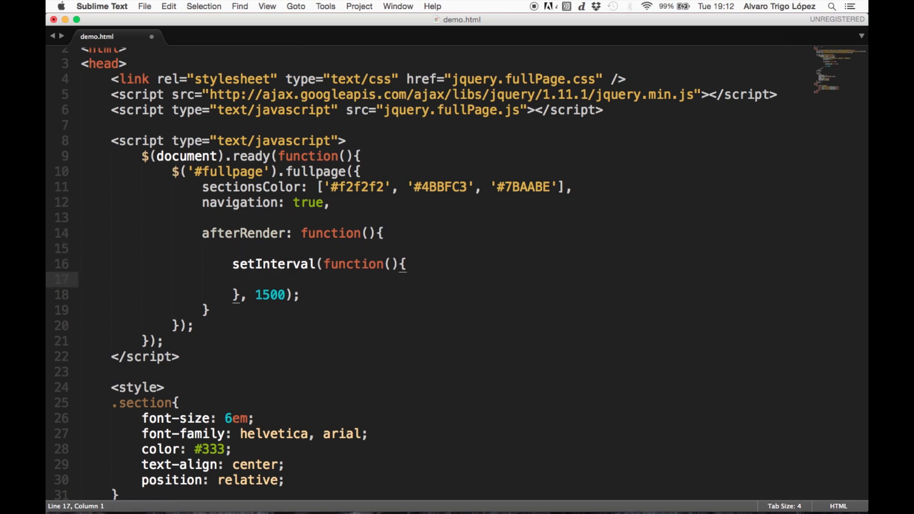
- Put $.fn.fullpage.moveSectionDown(); inside the setInterval function body
type("$.fn.")
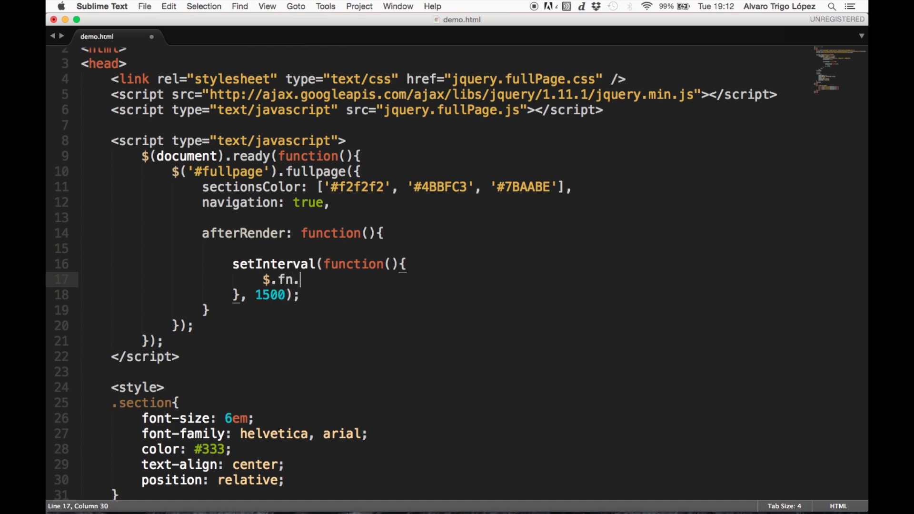
type("fullpage.moveSection")
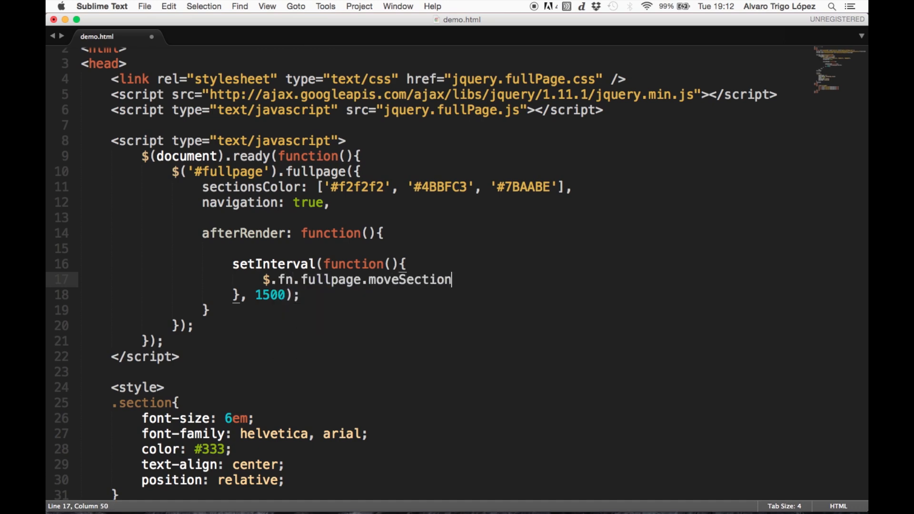
type("Down();")
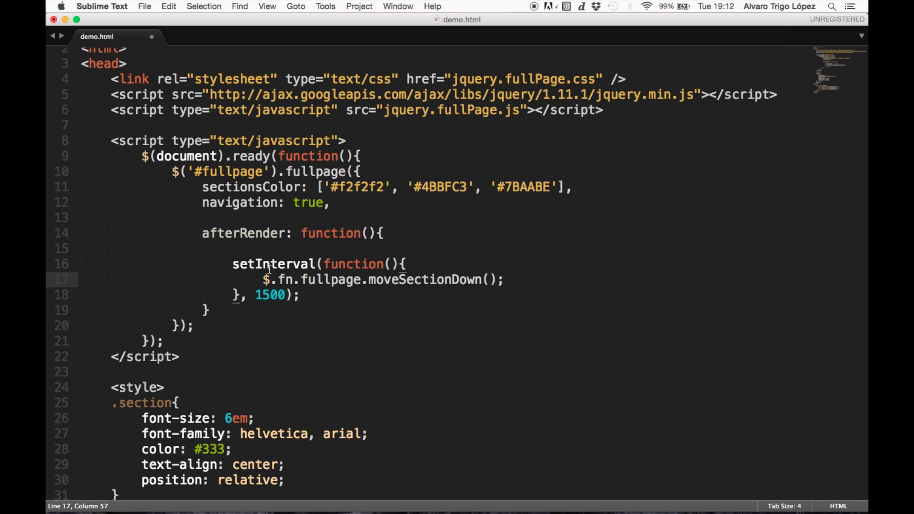
left_click_drag(232, 263, 301, 295)
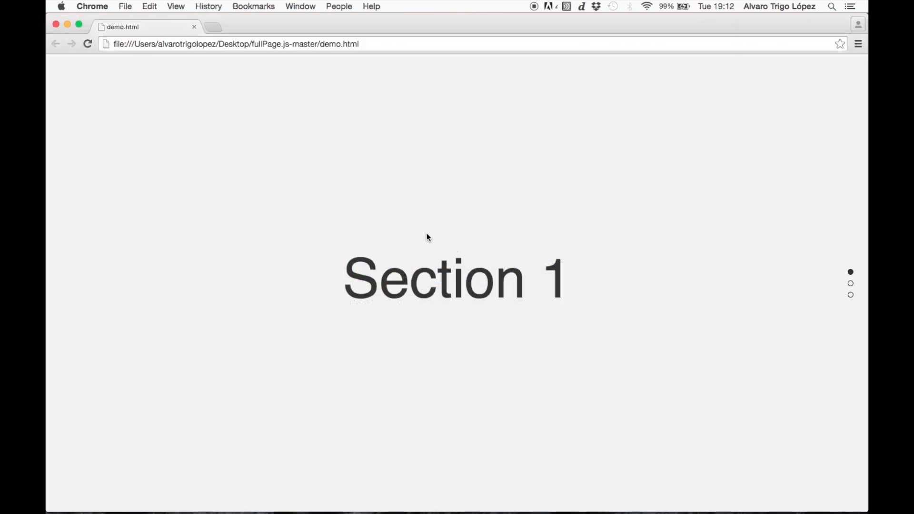
- Watch the demo auto-scroll to Section 2 in Chrome
scroll("down", 3)
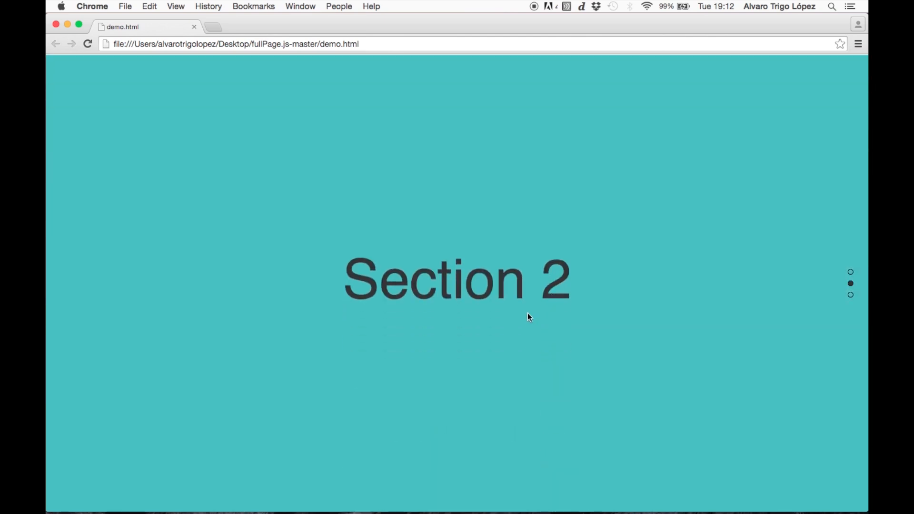
scroll("down", 3)
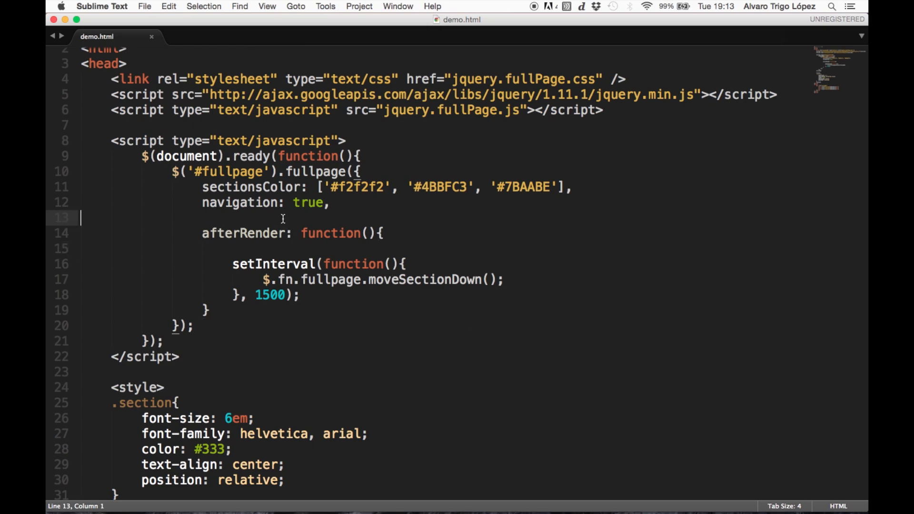
- Type loopBottom: true, into the fullPage options on line 13
type("loop")
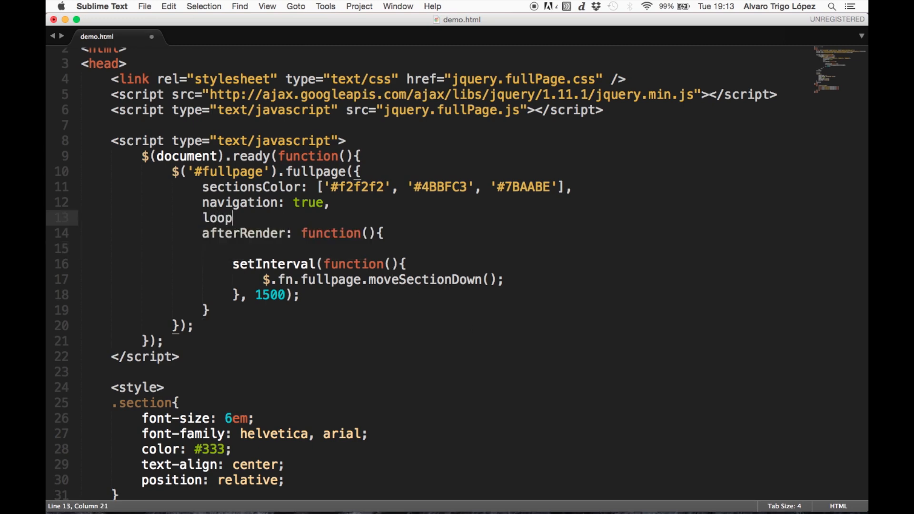
type("Bootom:")
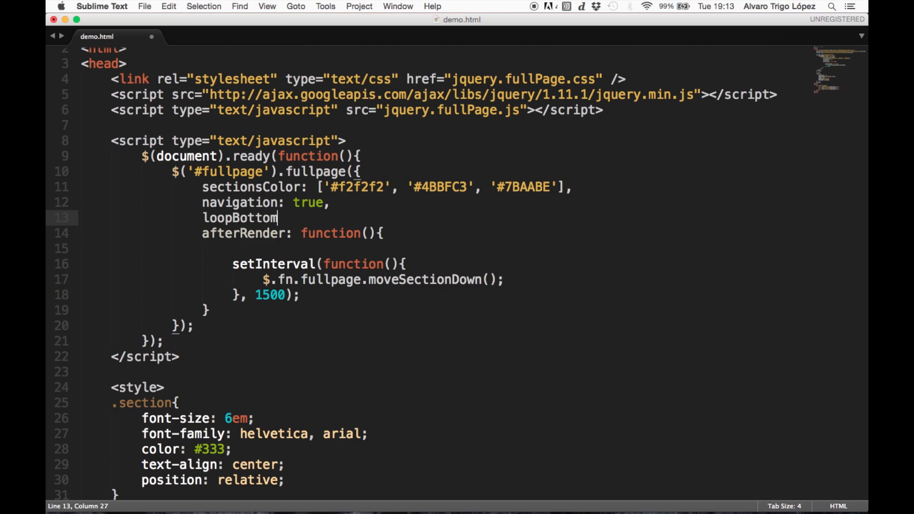
type(": true,")
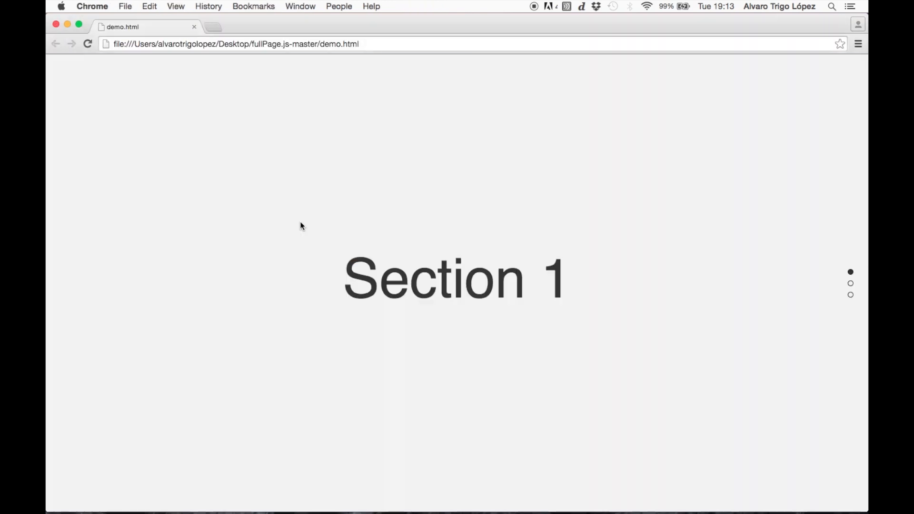
- Watch the demo run through Sections 2 and 3, then clear the loopBottom line
scroll("down", 3)
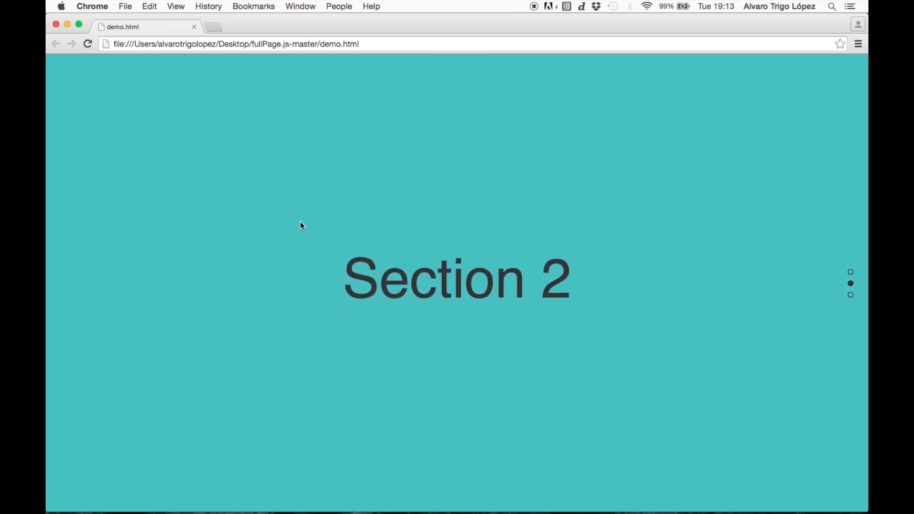
scroll("down", 3)
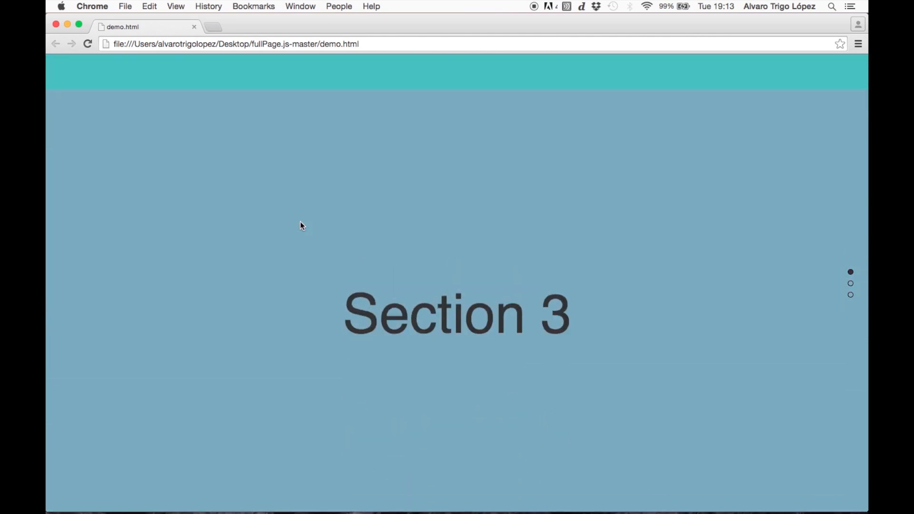
scroll("up", 3)
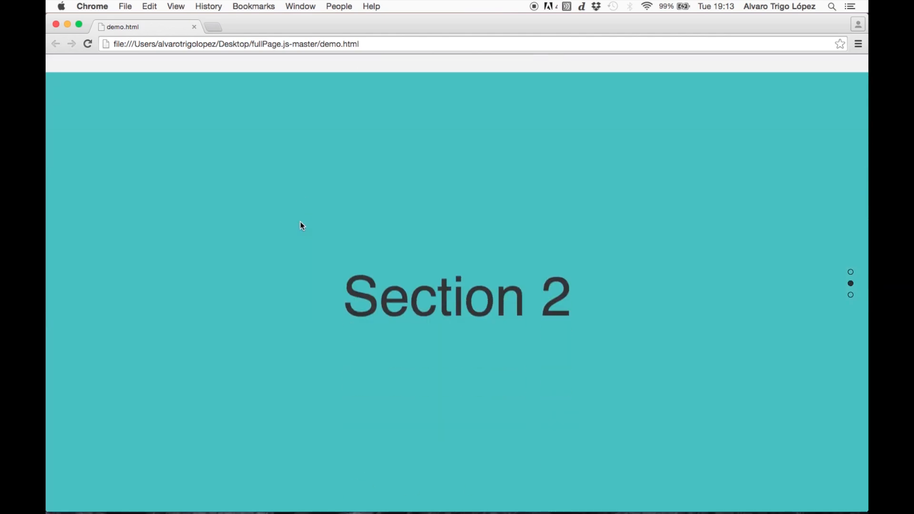
scroll("down", 3)
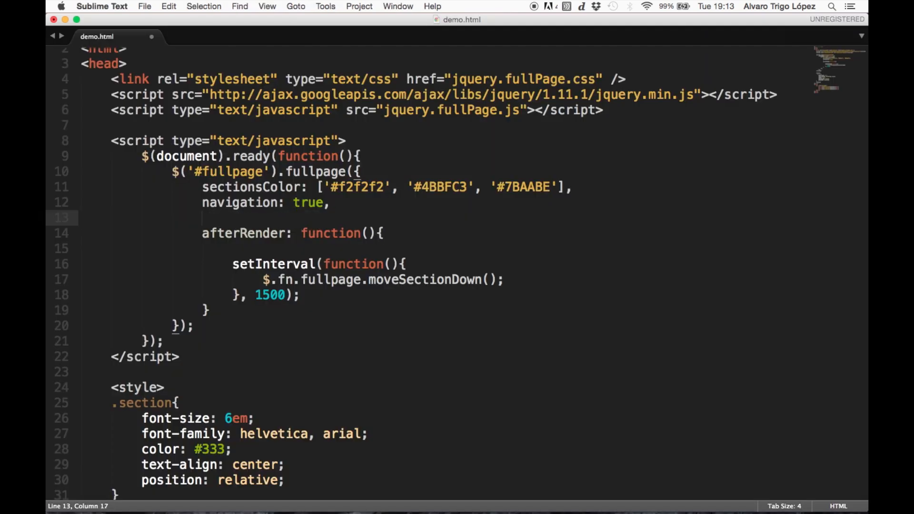
type("contin")
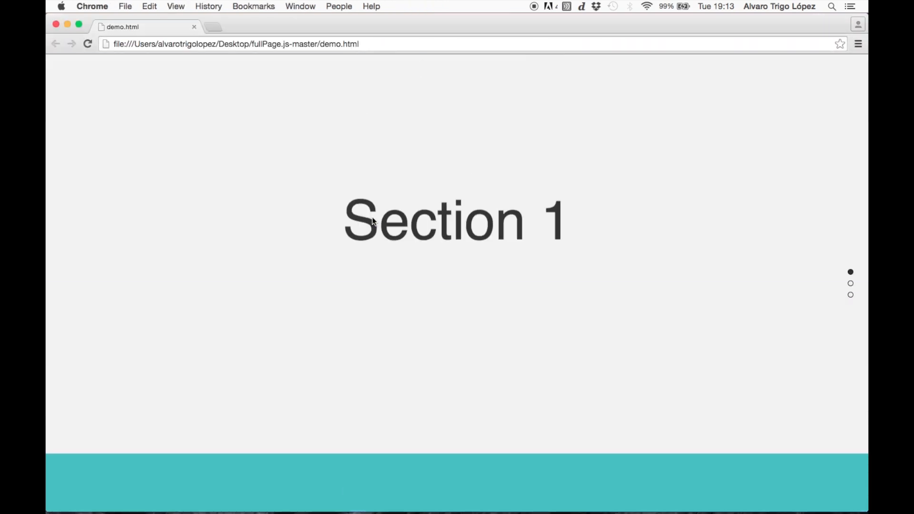
- Watch the reloaded demo cycle through Sections 1, 2 and 3, wrapping back to Section 1
scroll("down", 3)
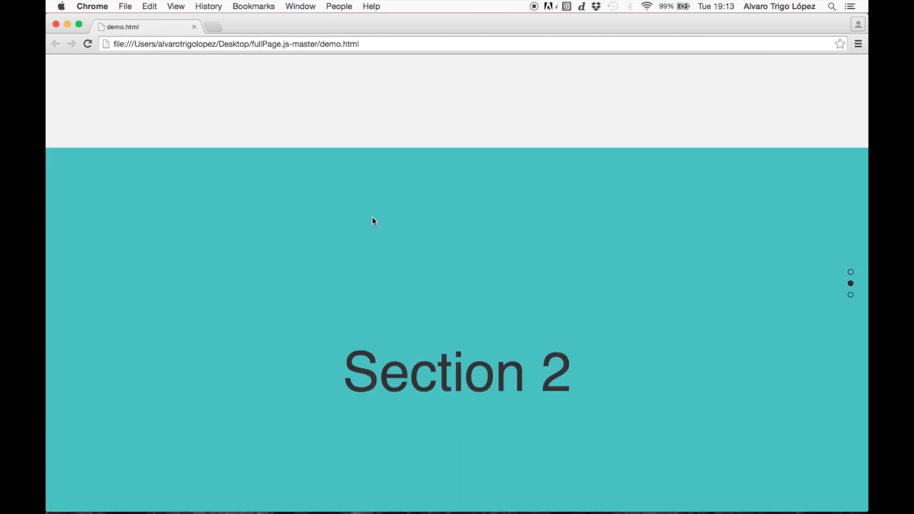
scroll("down", 3)
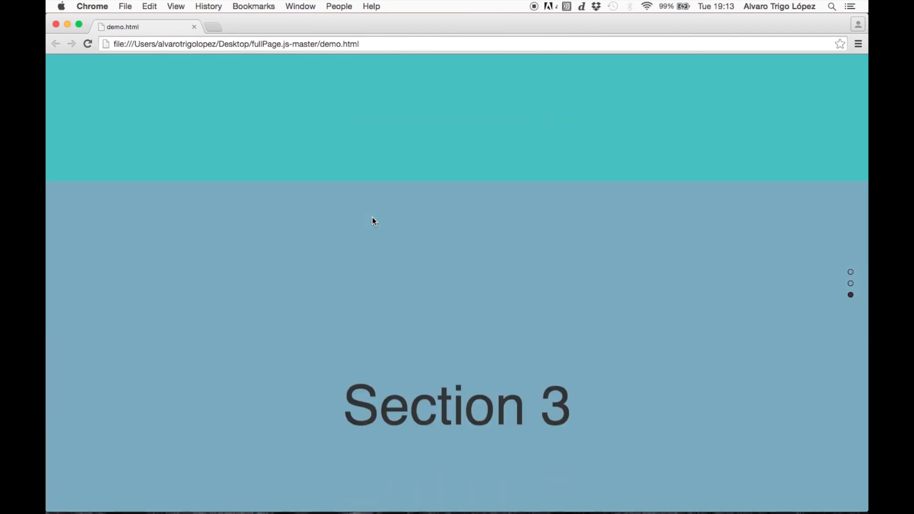
left_click(849, 272)
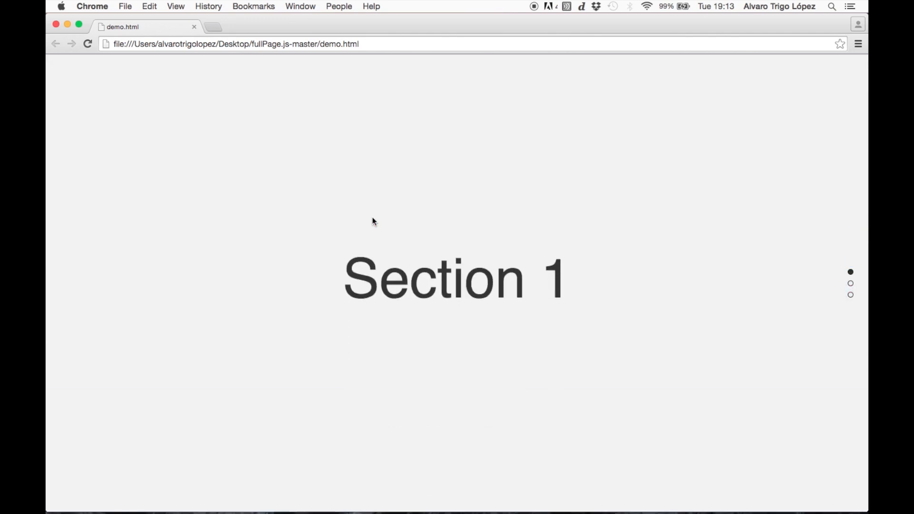
scroll("down", 3)
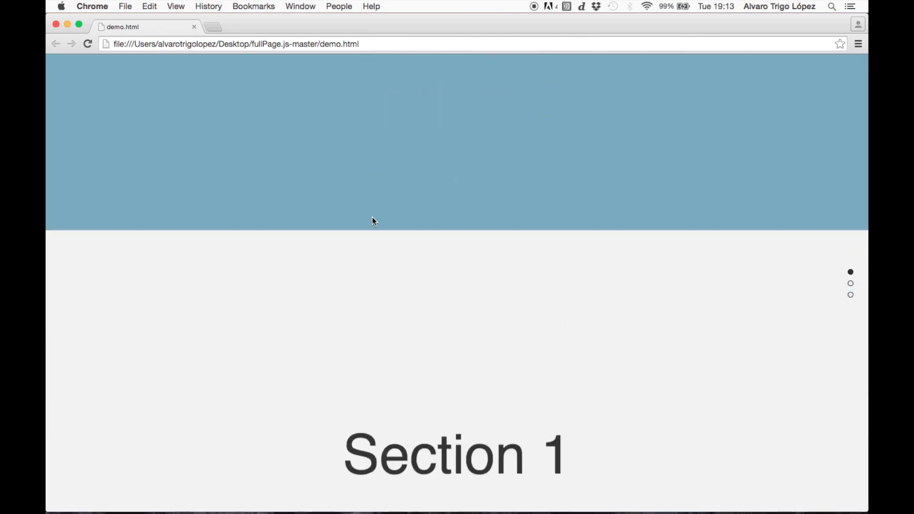
scroll("down", 3)
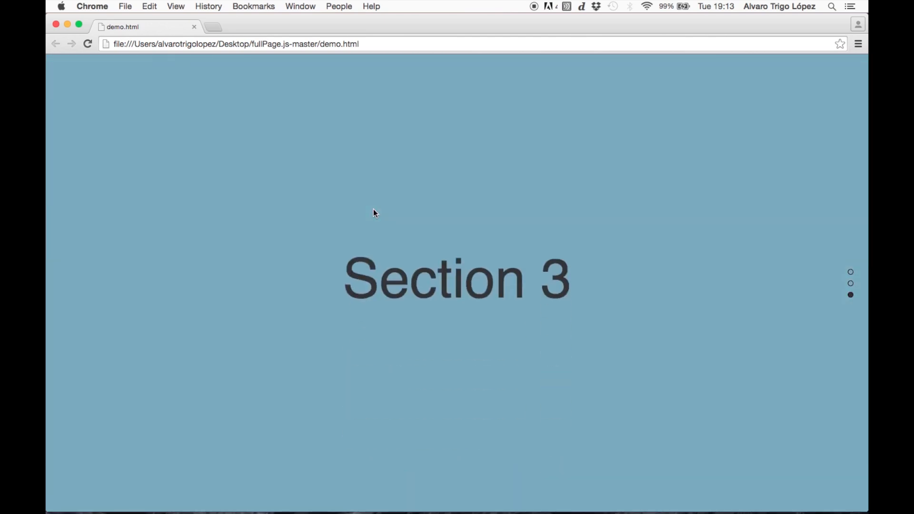
scroll("up", 3)
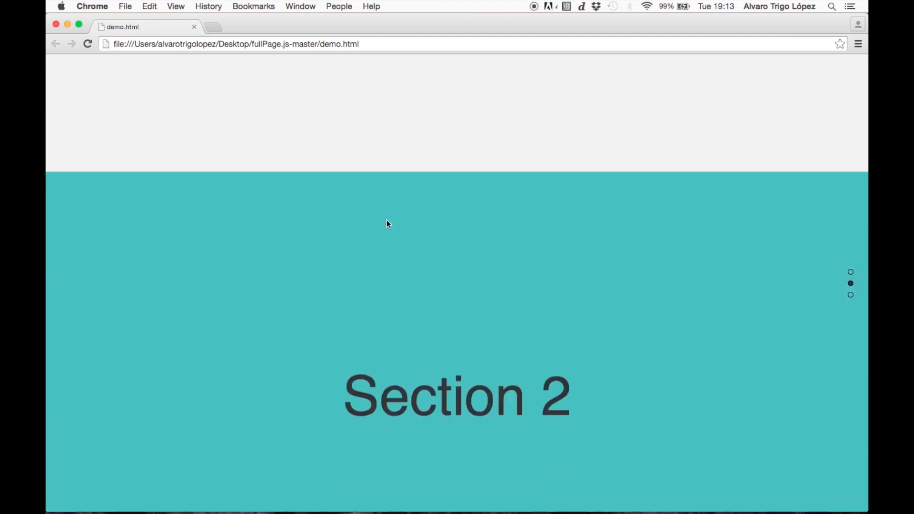
scroll("down", 3)
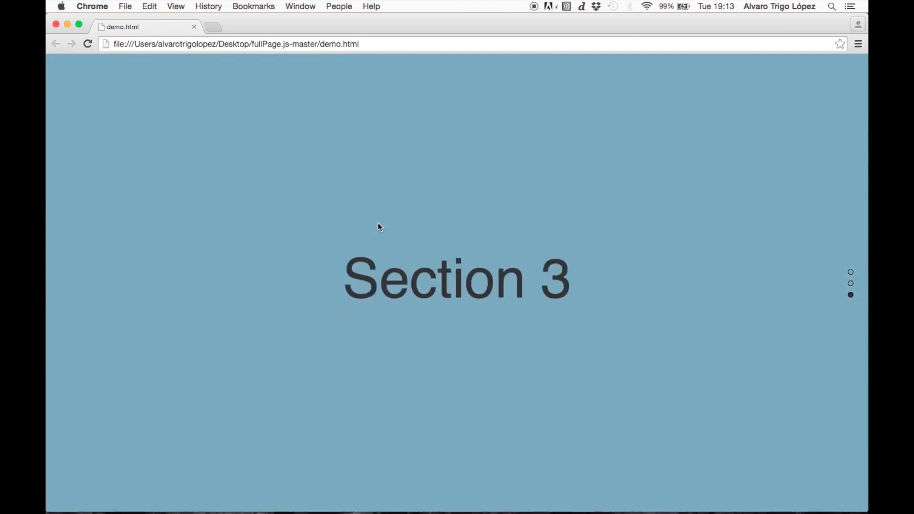